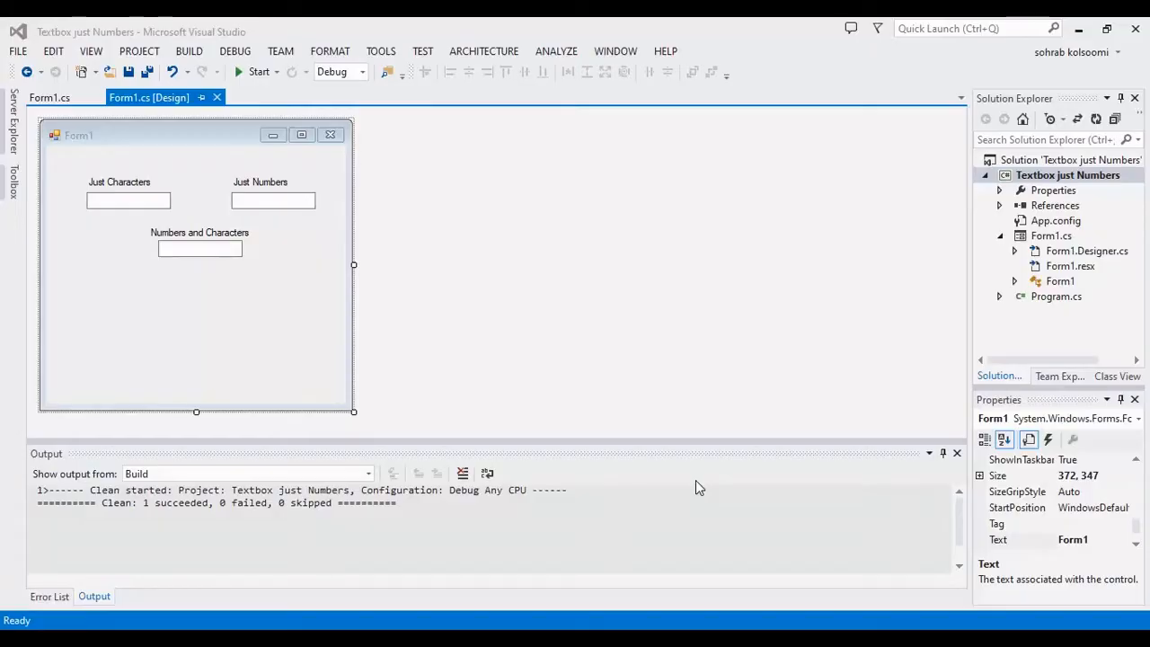
pyautogui.moveTo(323, 281)
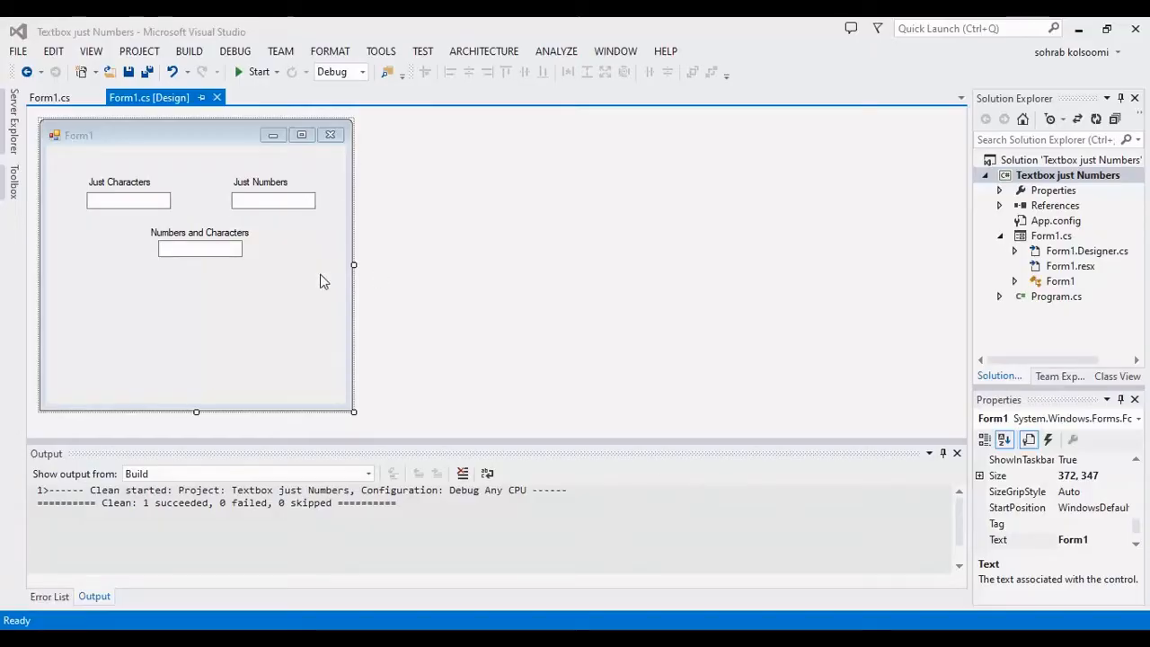
pyautogui.moveTo(279, 244)
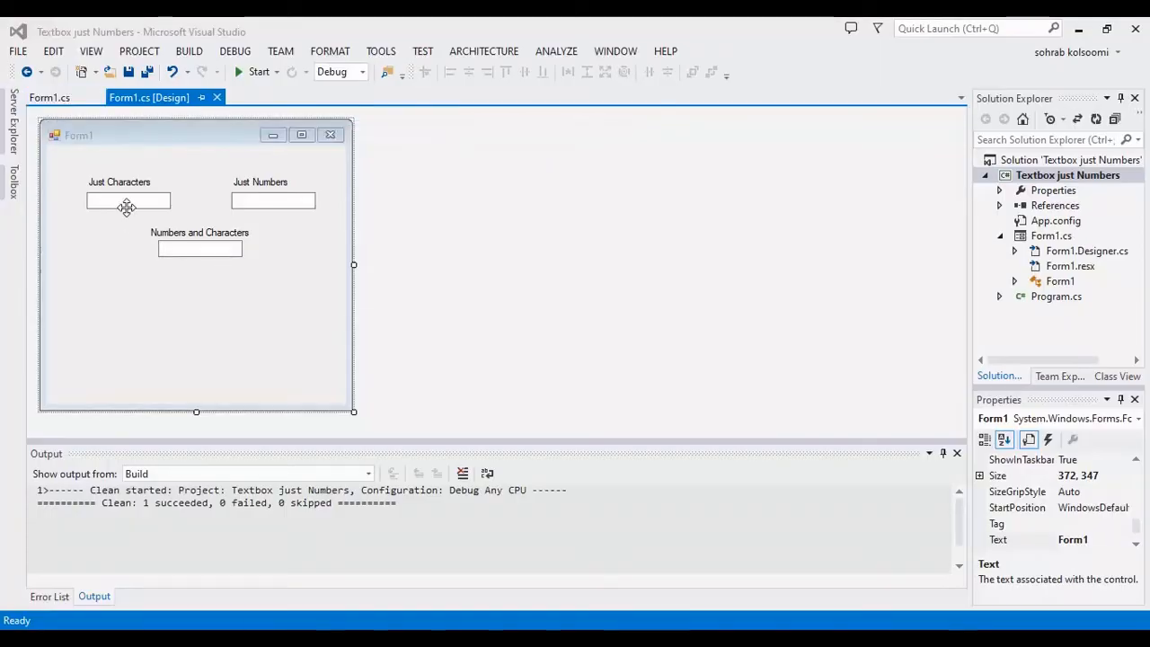
# - Select the Just Characters textbox and show its event handlers in the Properties window
pyautogui.click(128, 201)
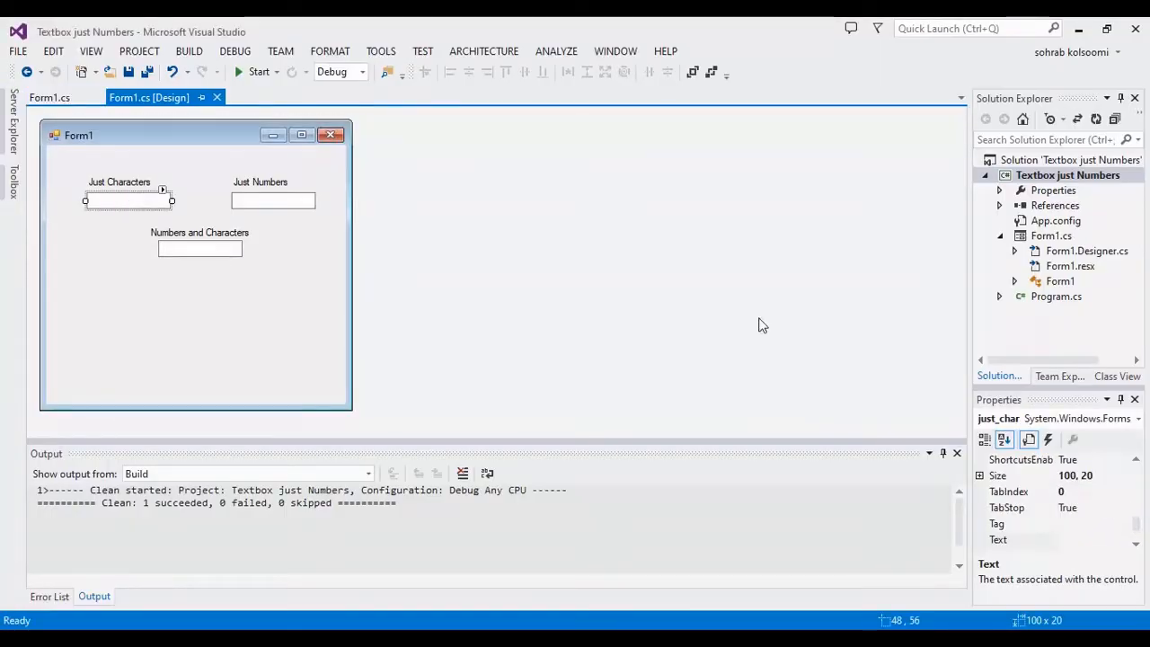
pyautogui.click(1048, 438)
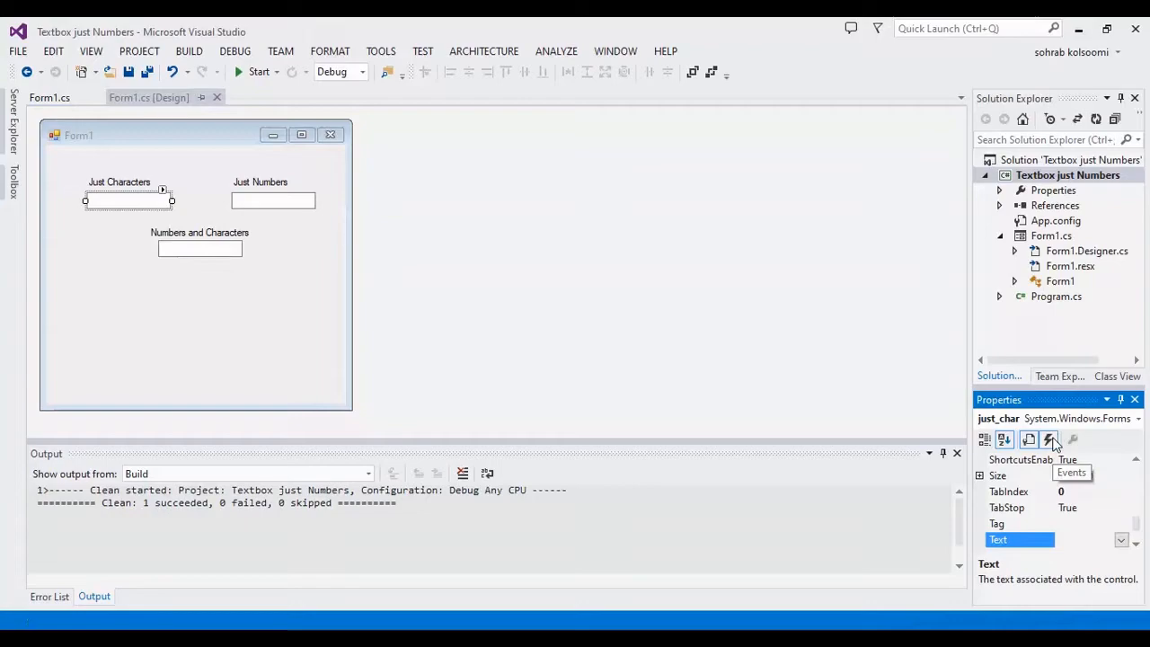
pyautogui.click(1047, 438)
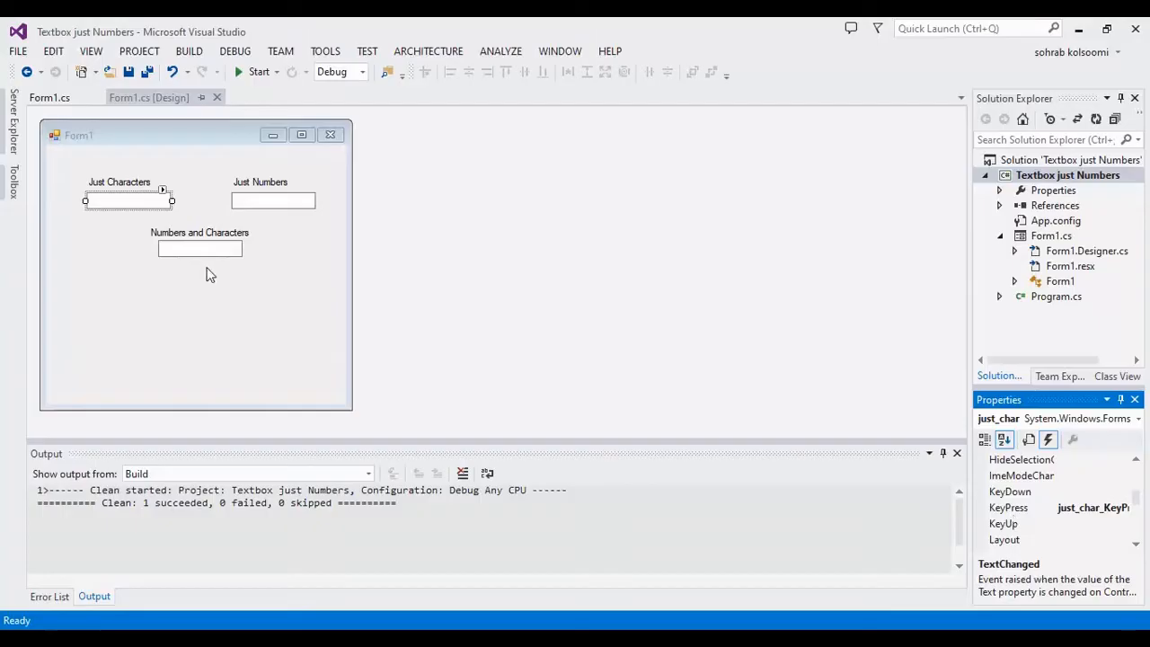
pyautogui.moveTo(202, 269)
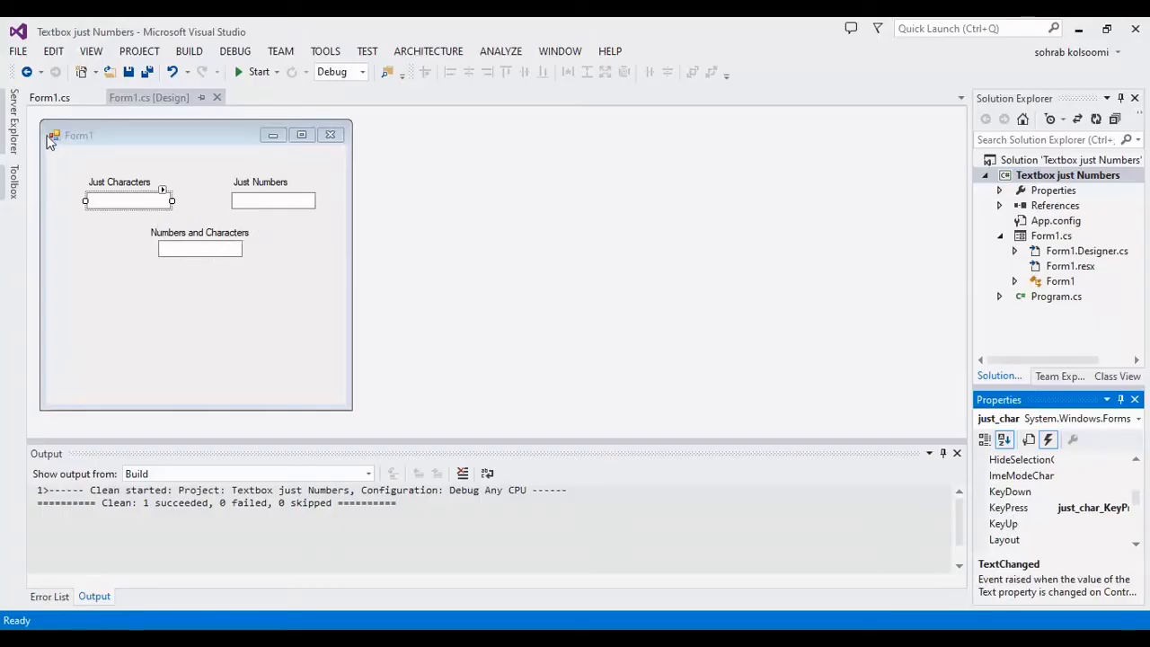
# - View the Form1.cs KeyPress handler code and start a debug build of the app
pyautogui.click(50, 97)
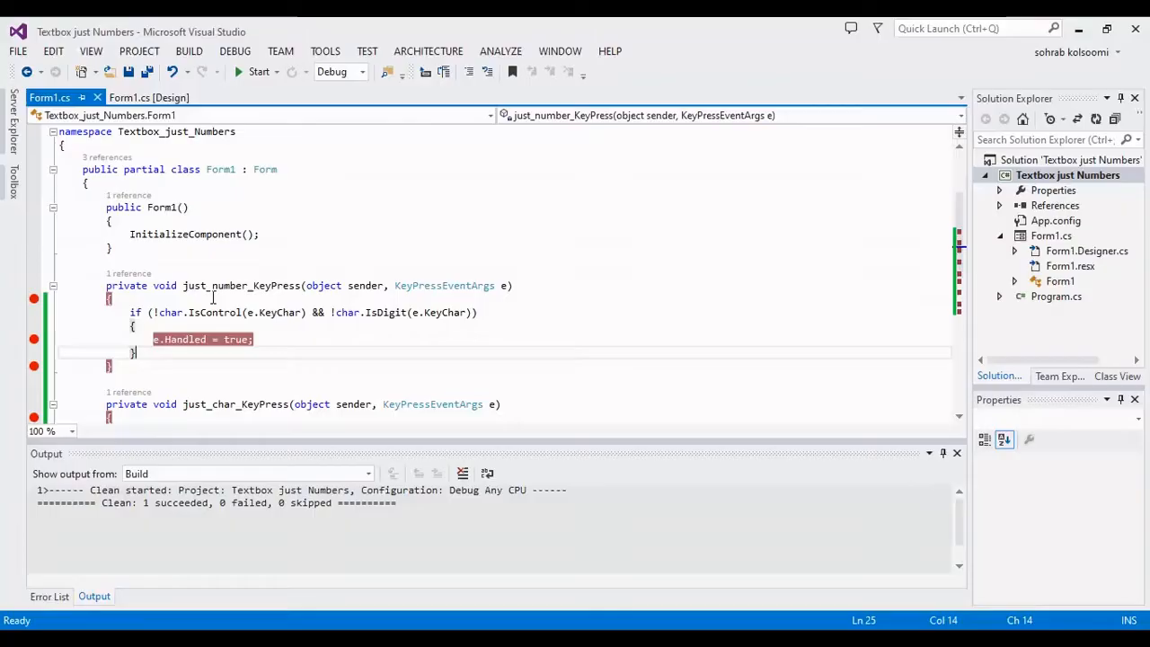
pyautogui.moveTo(260, 286)
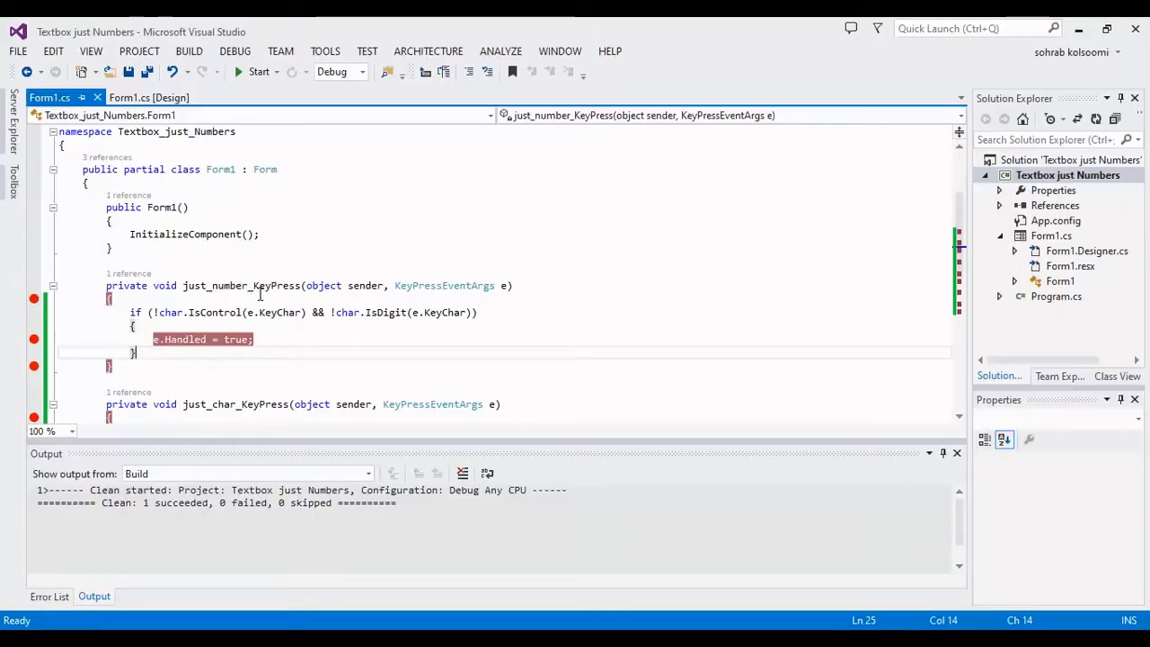
pyautogui.moveTo(260, 313)
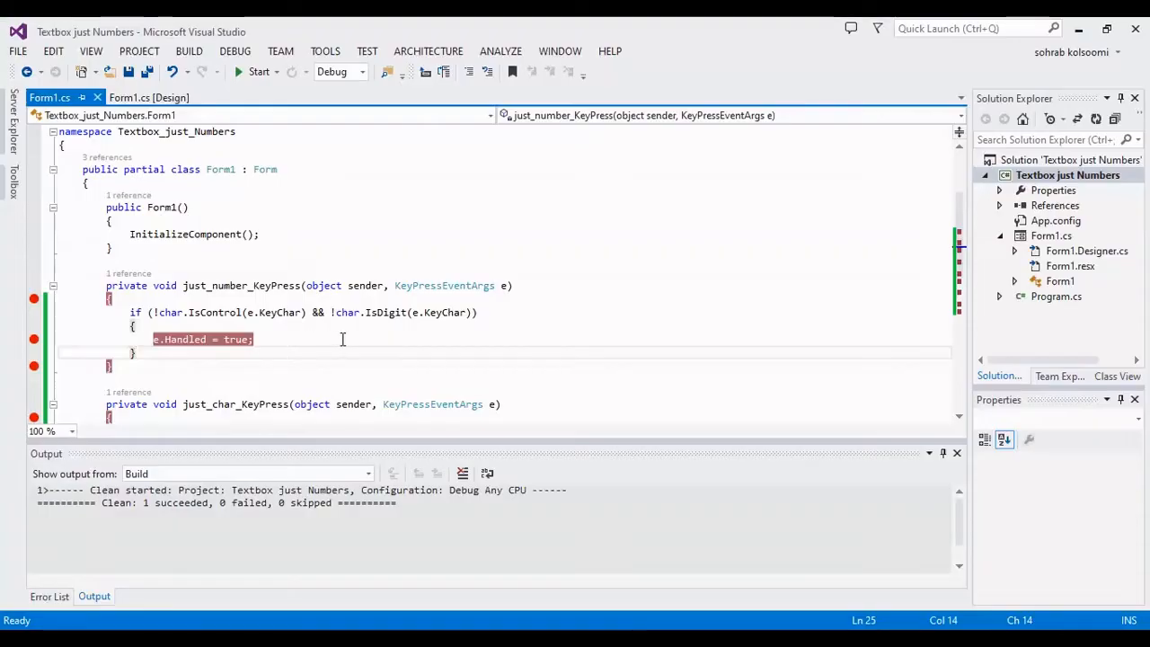
pyautogui.moveTo(398, 316)
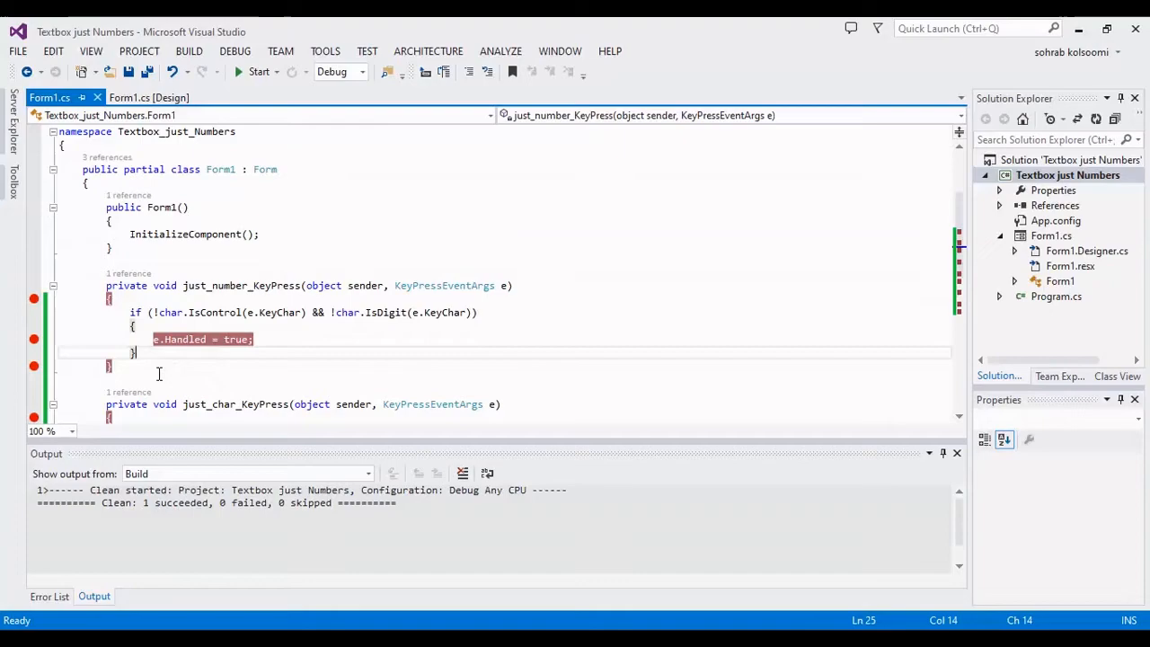
pyautogui.moveTo(209, 317)
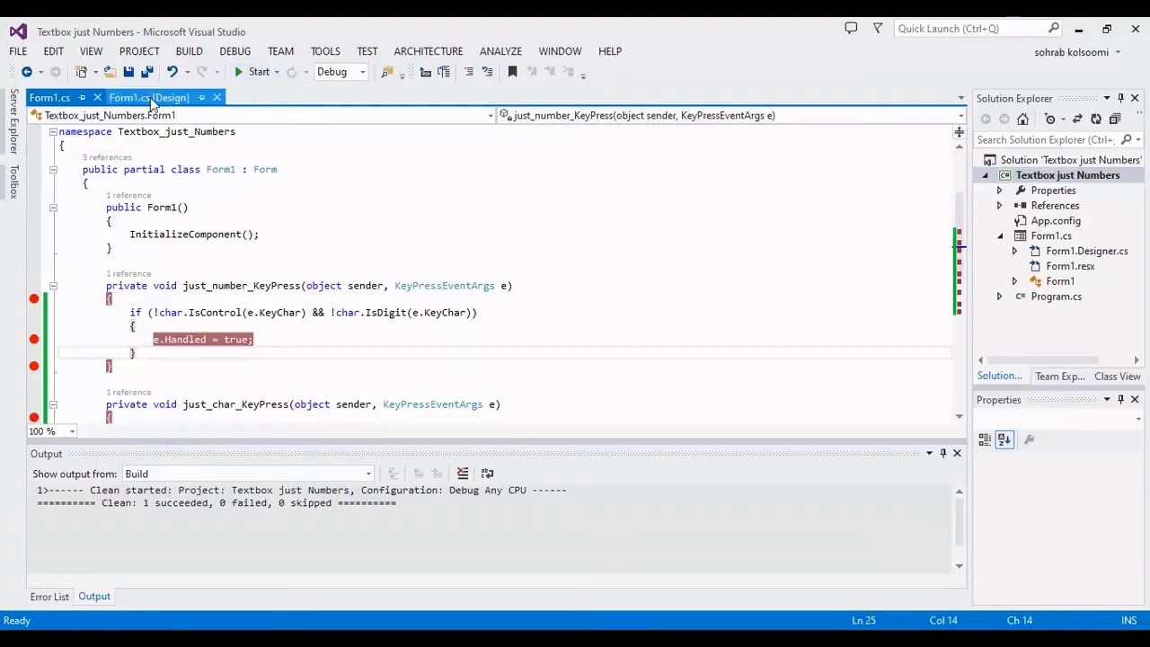
pyautogui.click(259, 72)
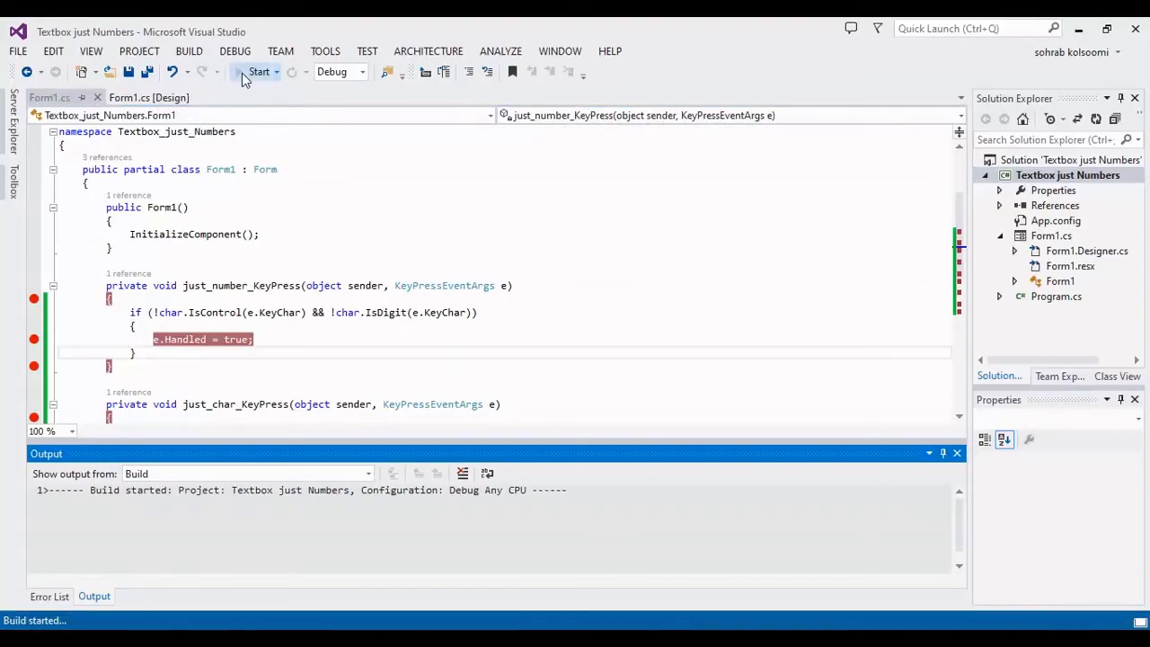
# - Run the app under the debugger, continue past the Just Characters KeyPress breakpoints, and focus that box
pyautogui.click(259, 72)
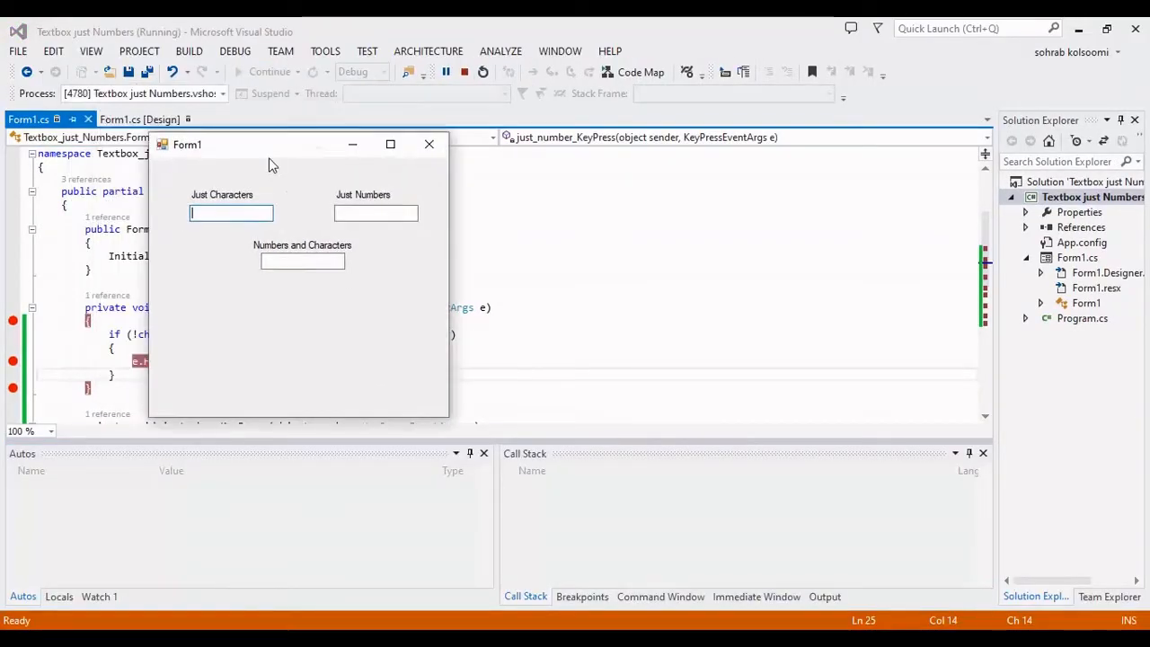
pyautogui.moveTo(273, 144); pyautogui.dragTo(492, 178)
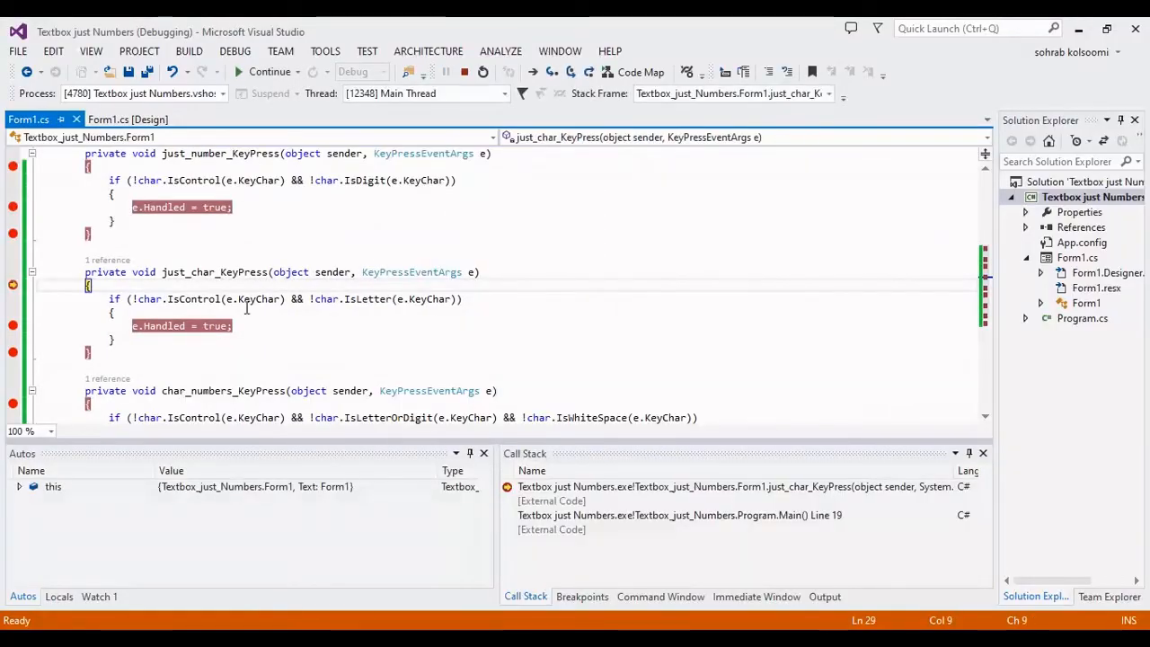
pyautogui.moveTo(261, 298)
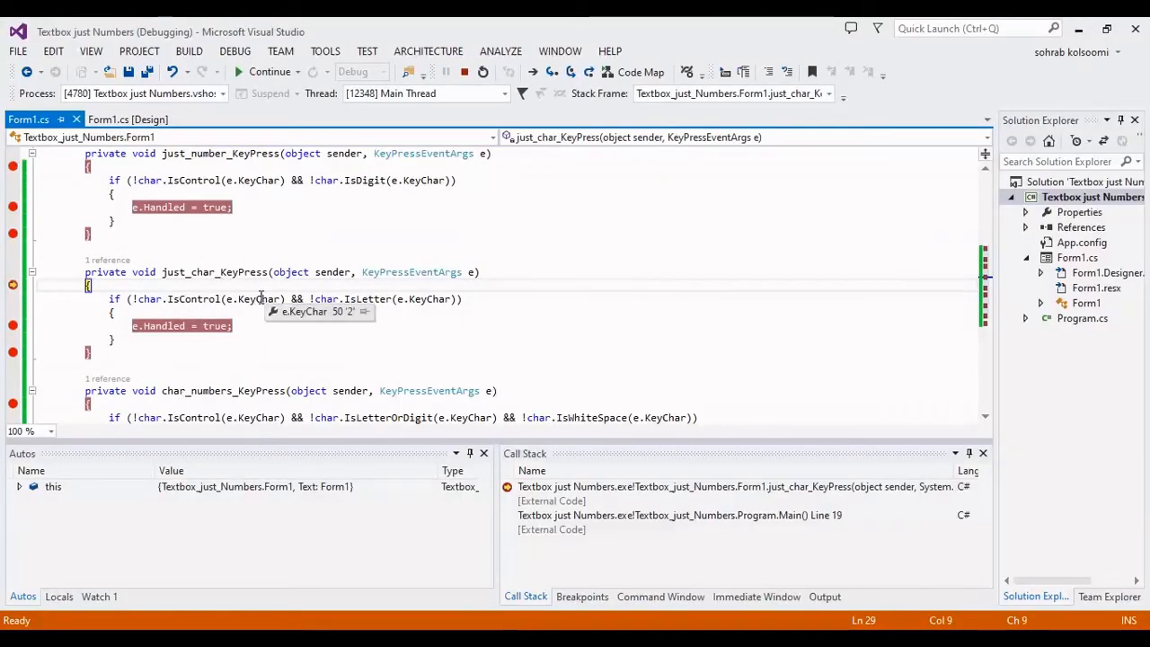
pyautogui.moveTo(256, 309)
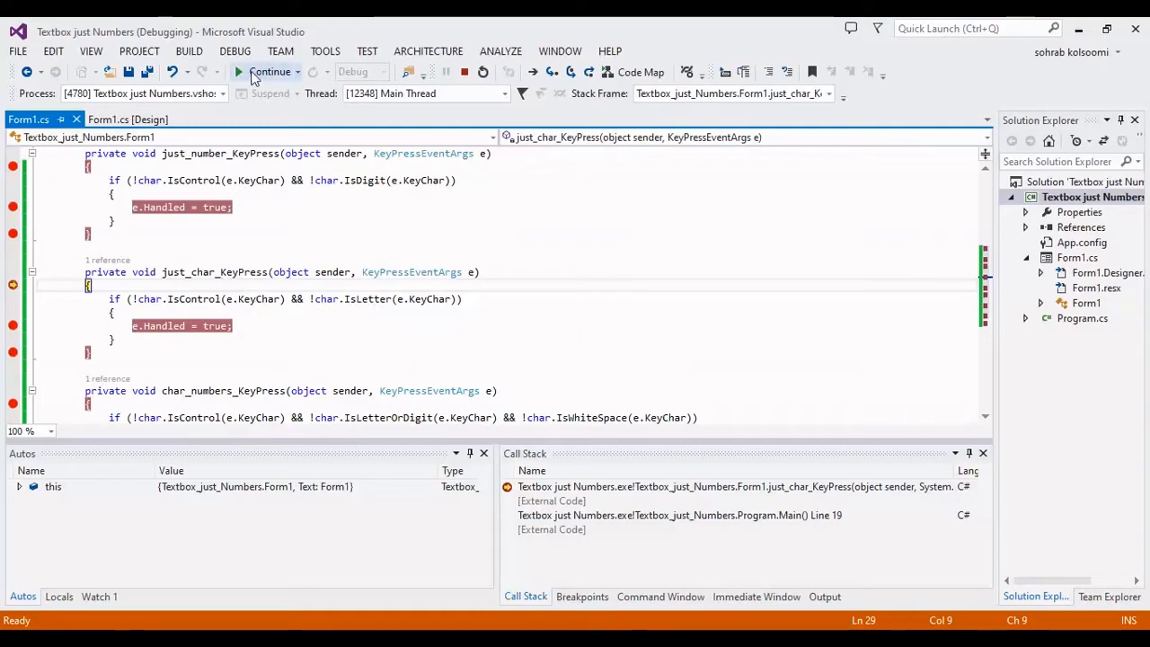
pyautogui.click(255, 76)
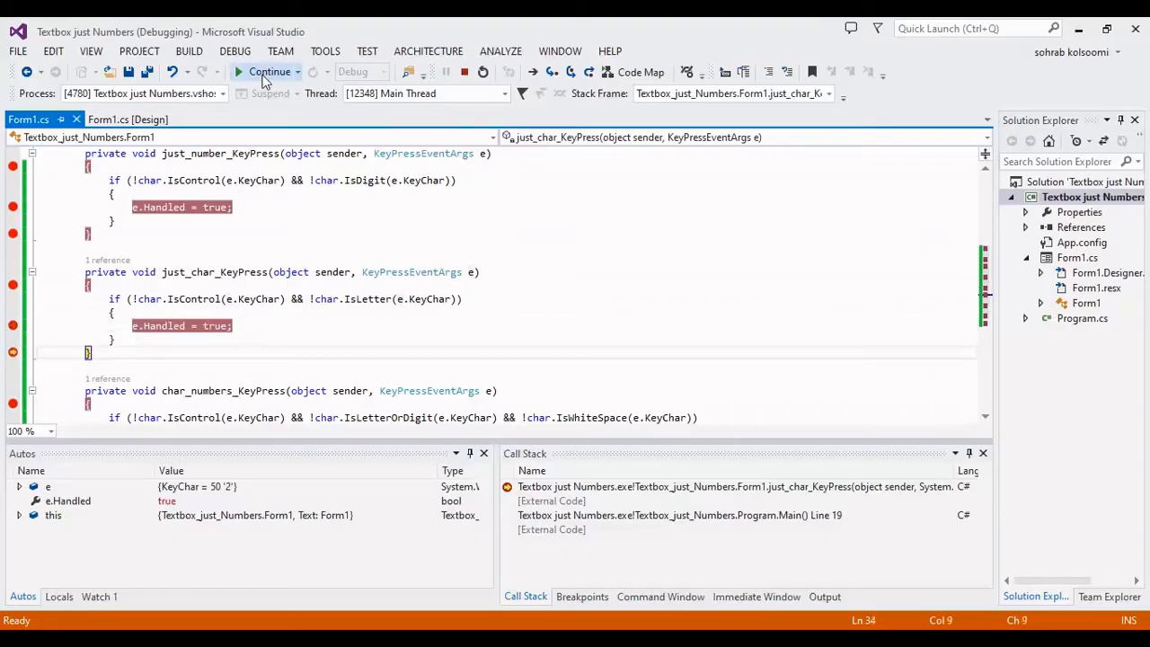
pyautogui.click(269, 72)
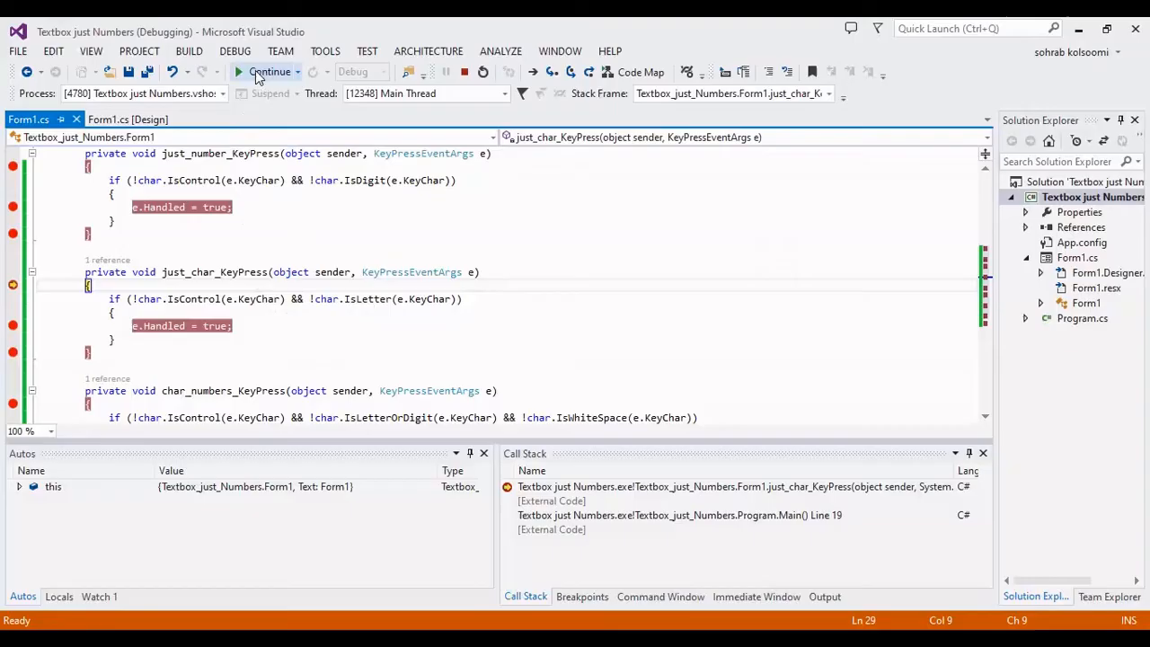
pyautogui.click(269, 72)
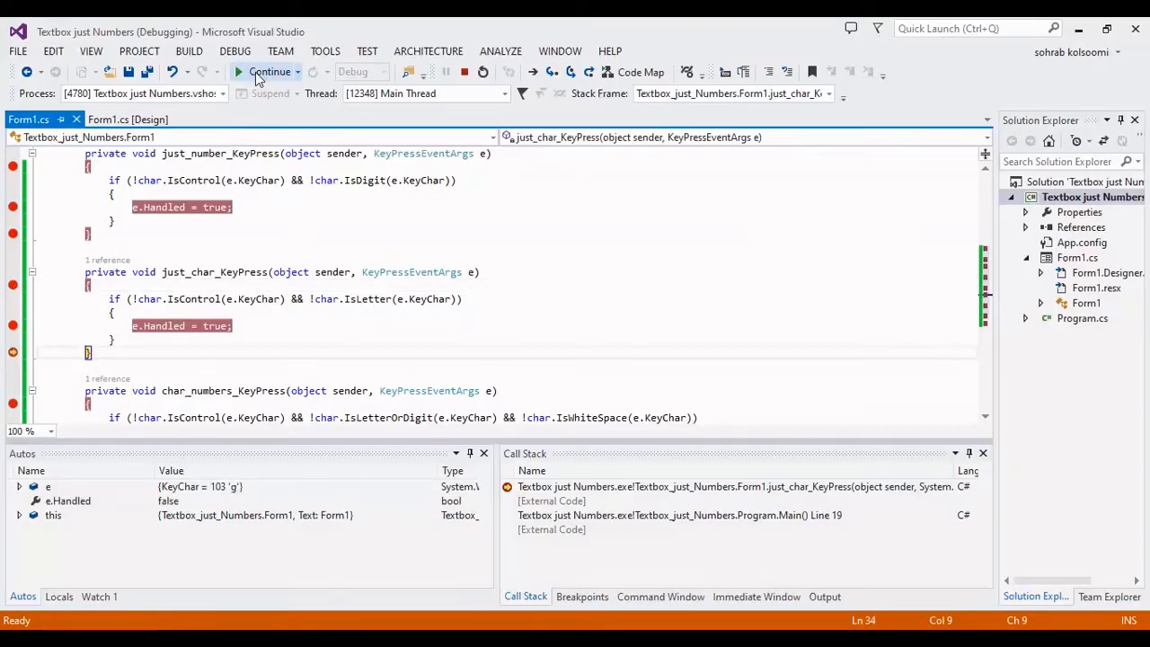
pyautogui.click(269, 71)
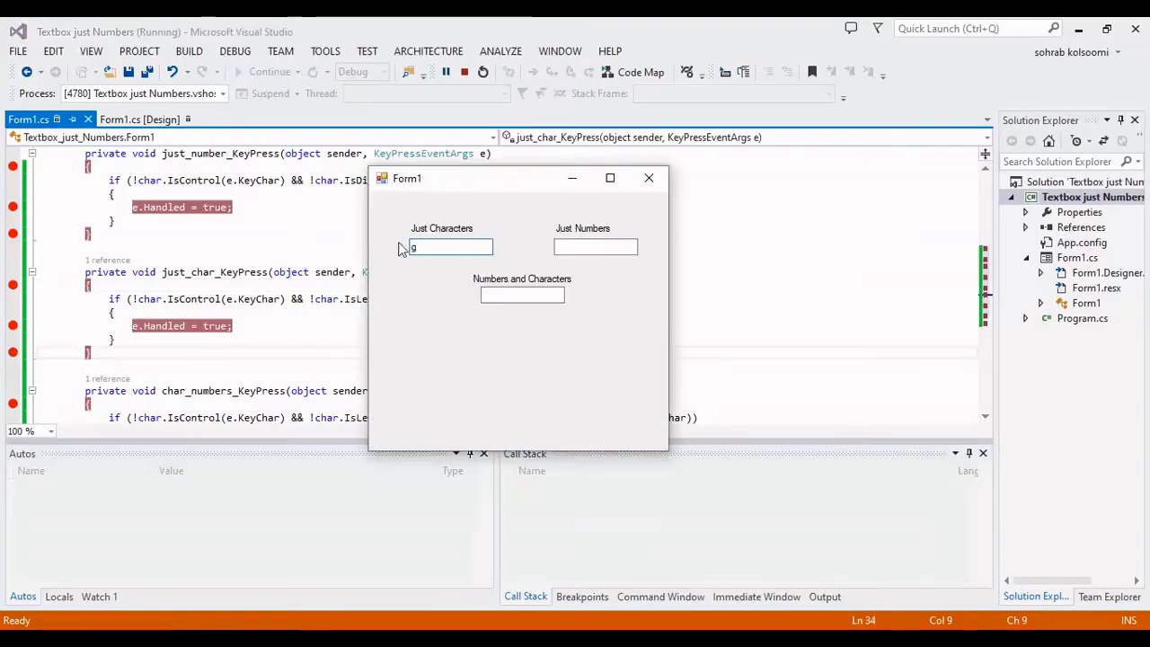
# - Enter a letter into Just Characters, then put 2 into Just Numbers and step past the digit check to see e.Handled
pyautogui.write('l')
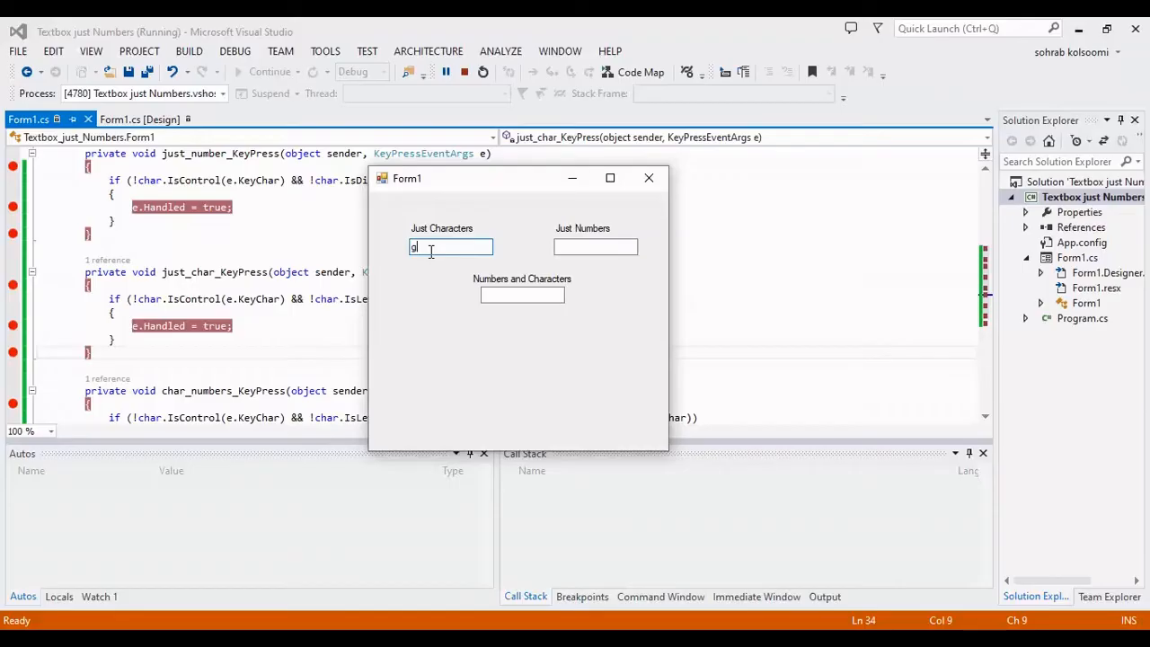
pyautogui.click(595, 246)
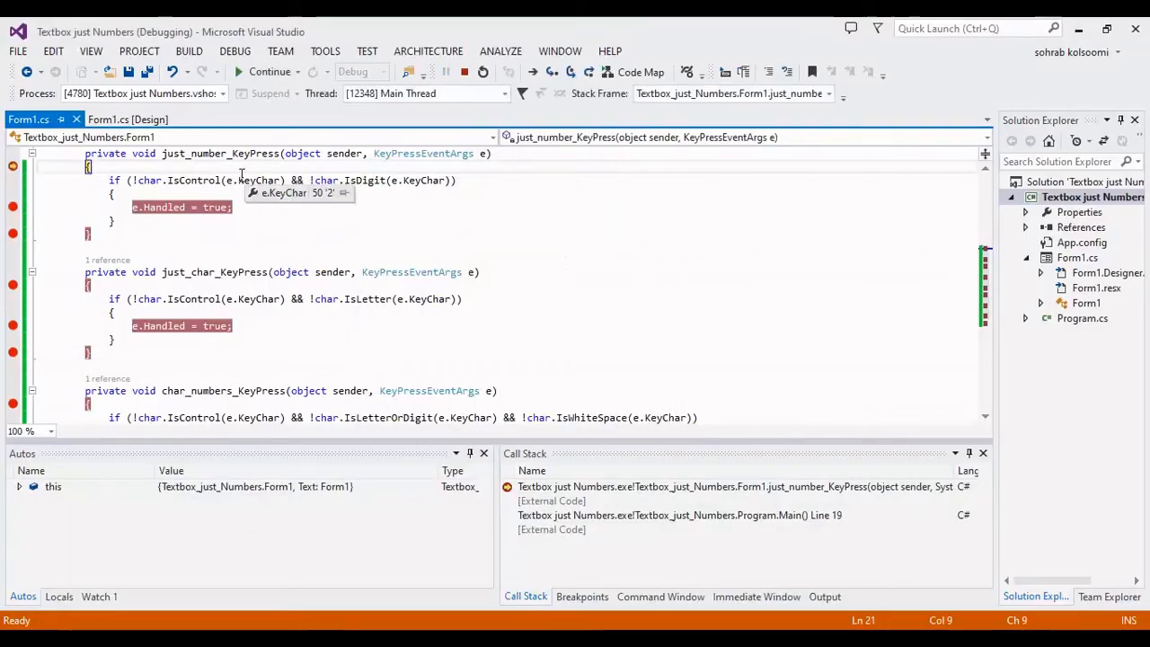
pyautogui.moveTo(248, 112)
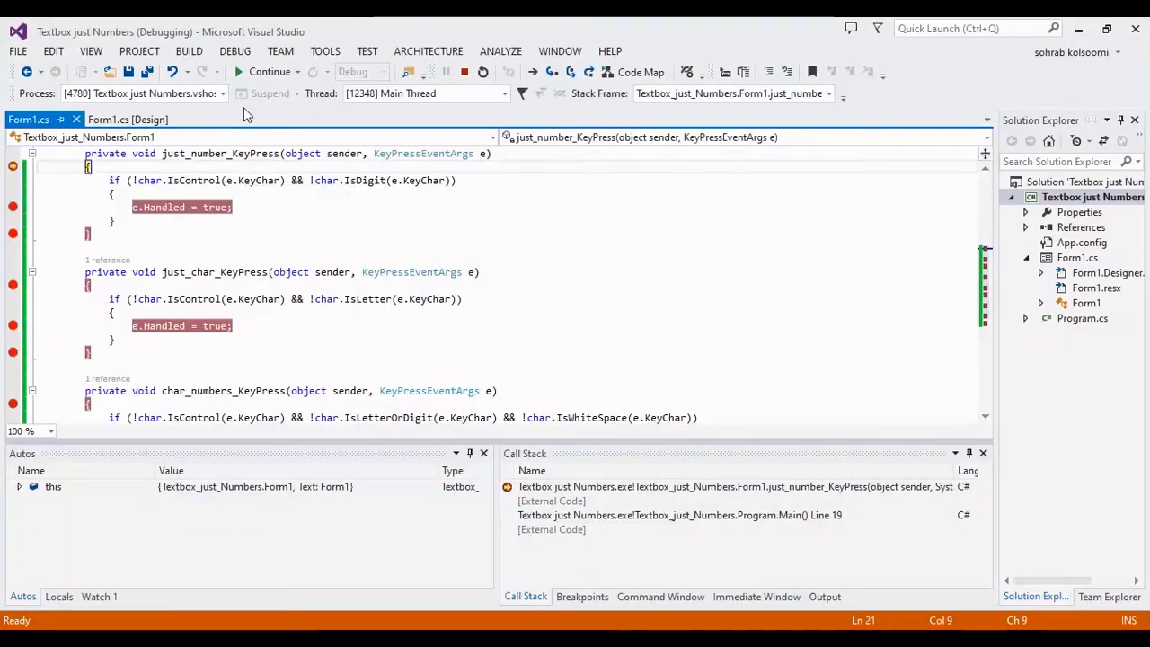
pyautogui.click(270, 72)
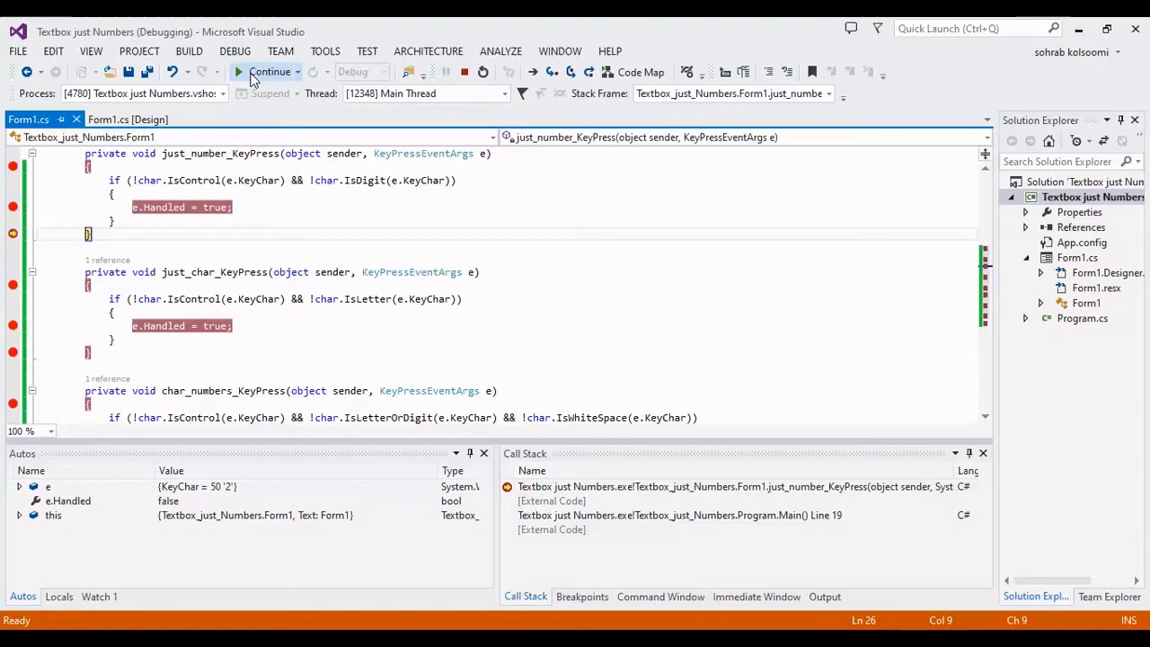
pyautogui.click(269, 72)
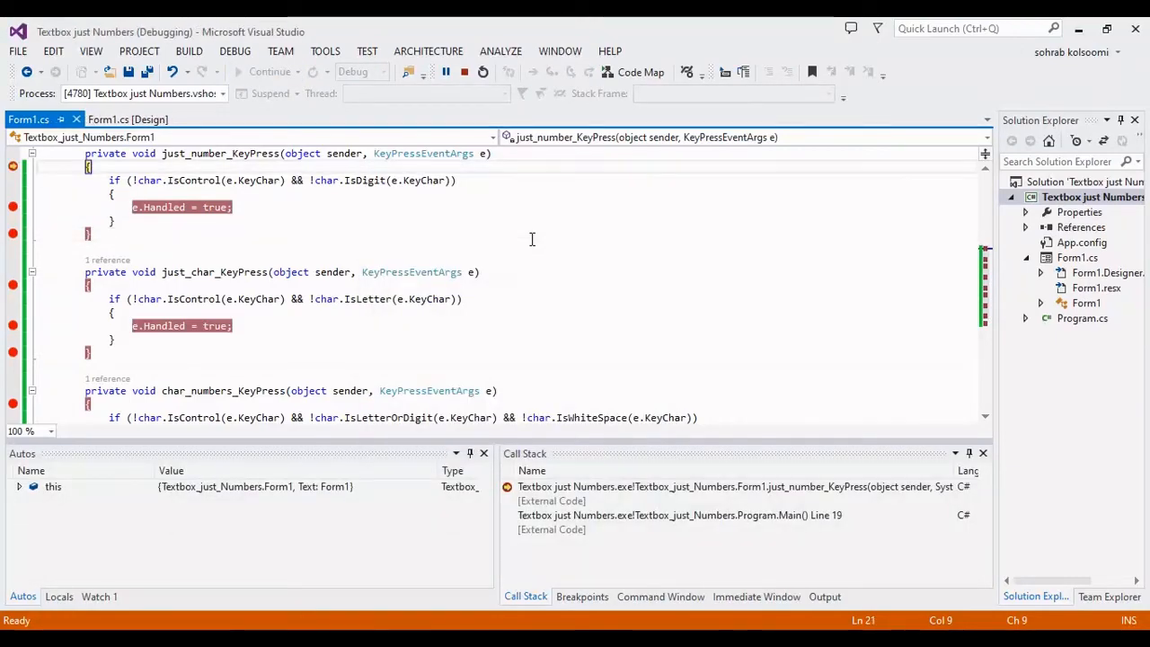
pyautogui.moveTo(259, 180)
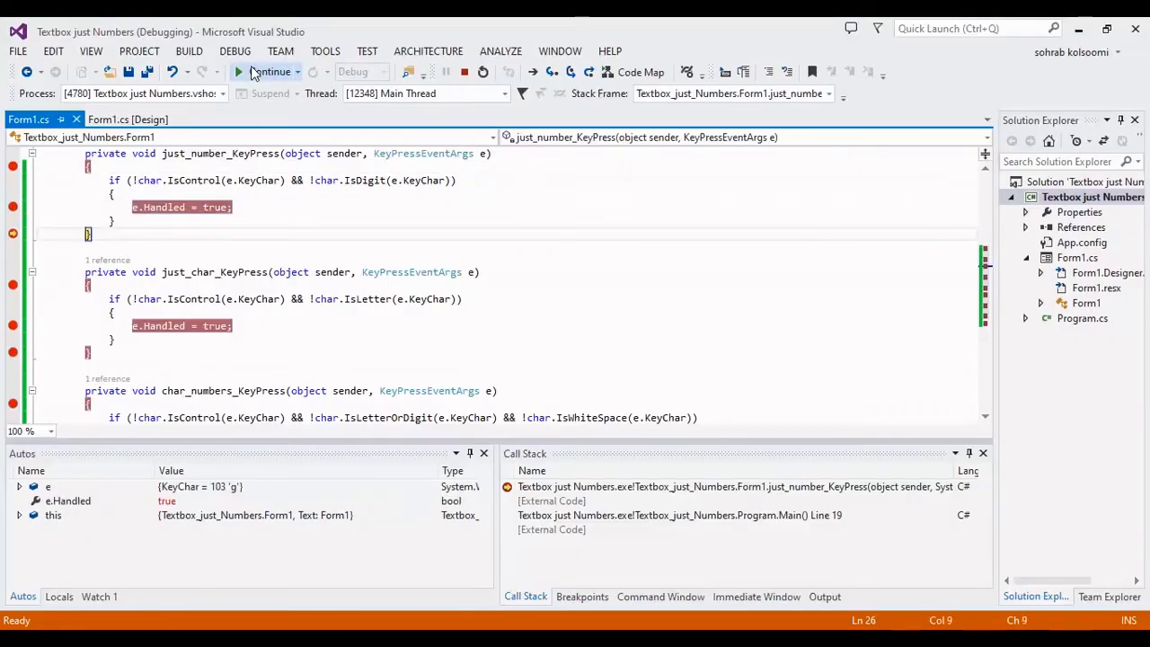
# - Resume after the letter g is blocked in Just Numbers and move focus to the Numbers and Characters box
pyautogui.click(270, 72)
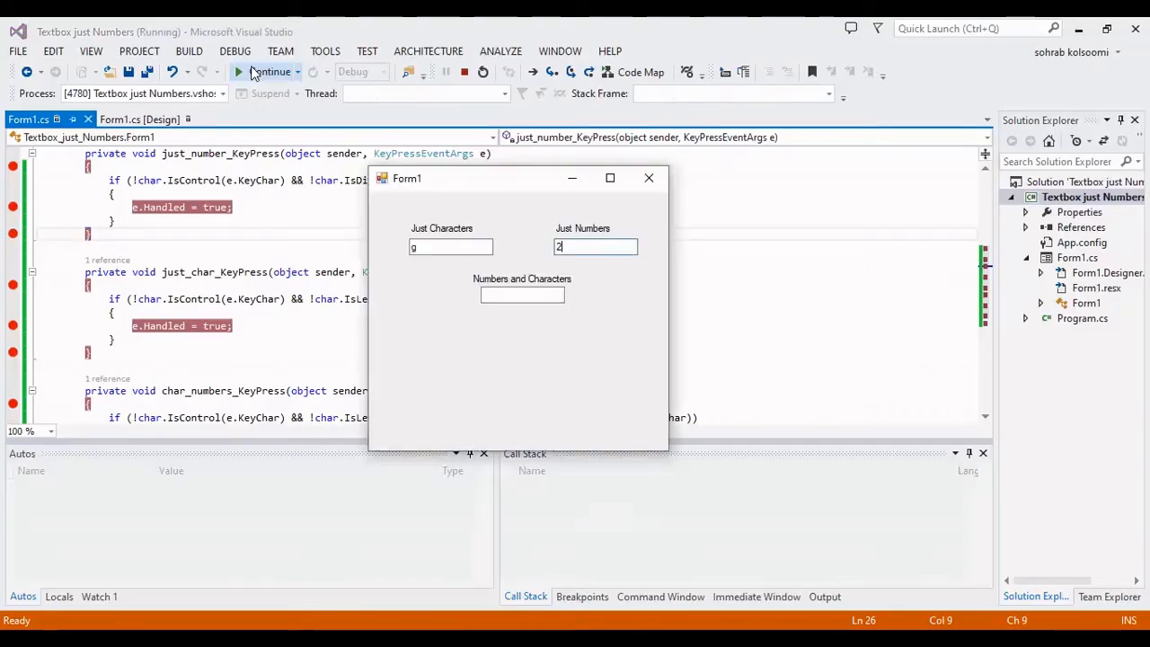
pyautogui.click(262, 72)
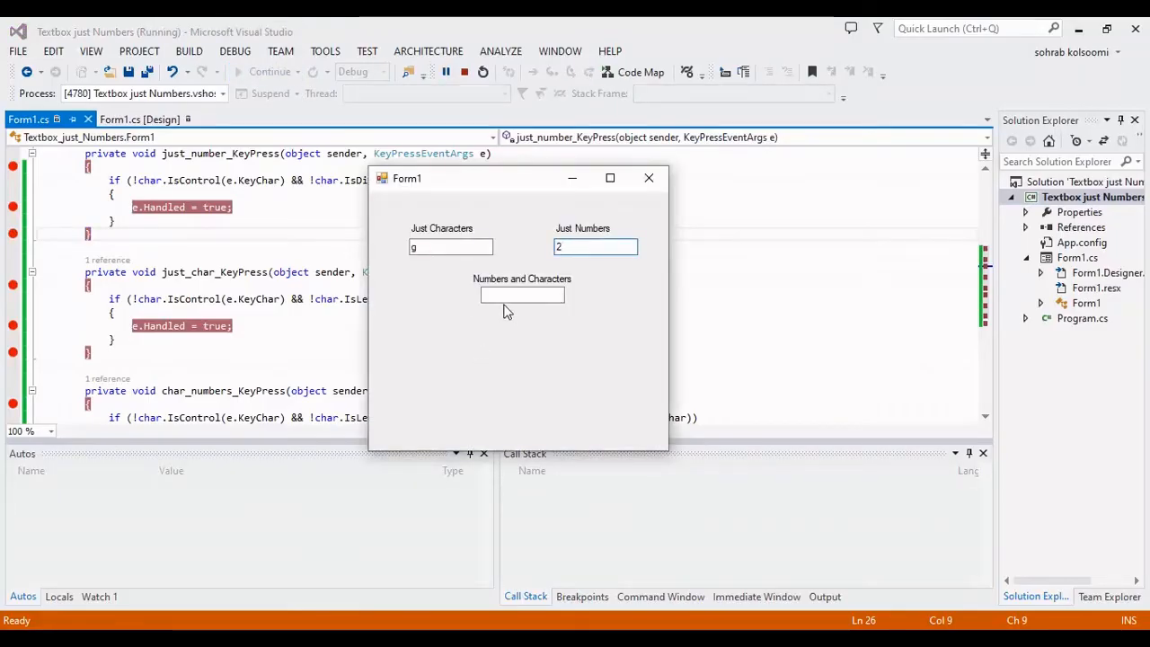
pyautogui.click(521, 295)
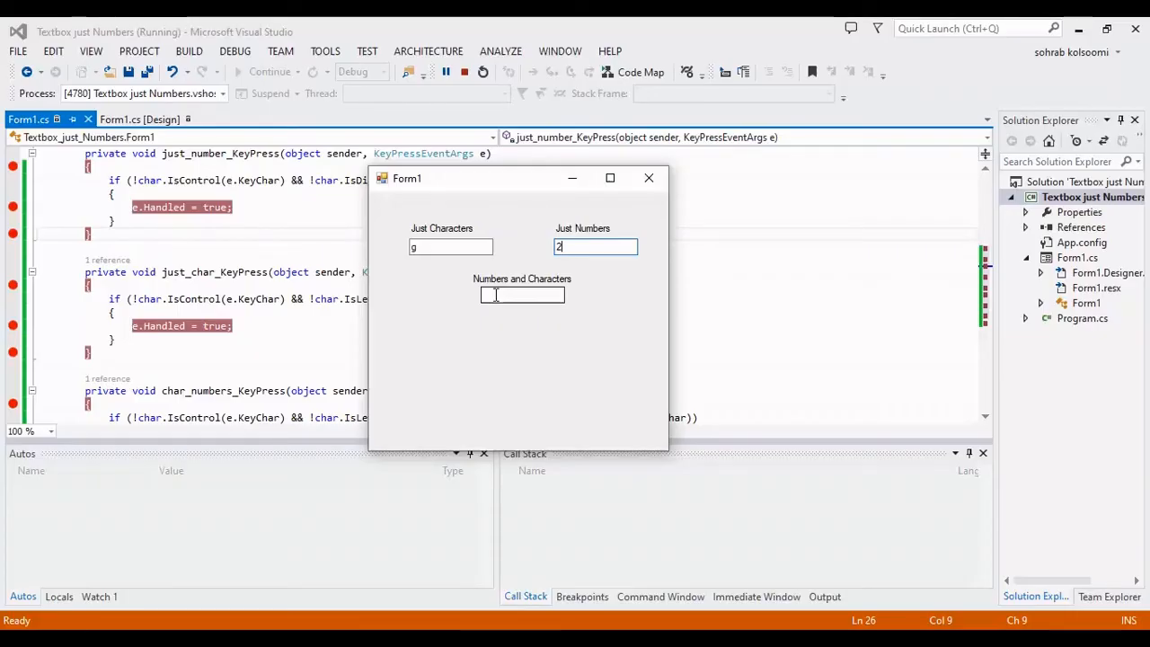
# - Enter g and 2 into Numbers and Characters, stepping past each letter-or-digit check and resuming
pyautogui.click(521, 295)
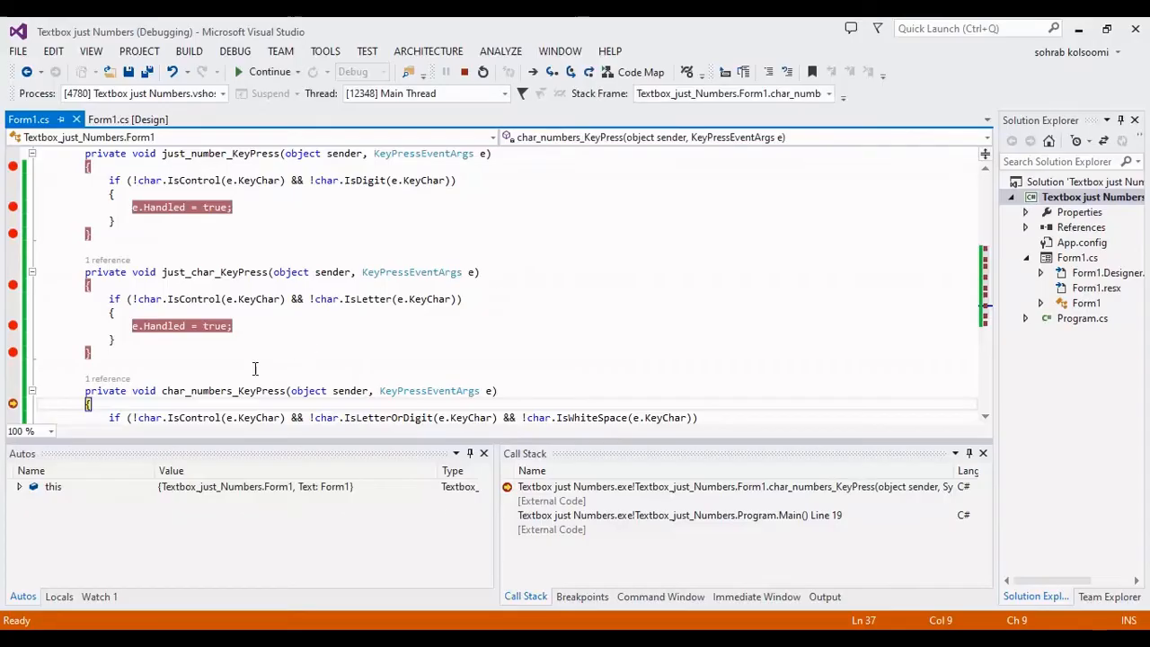
pyautogui.moveTo(263, 417)
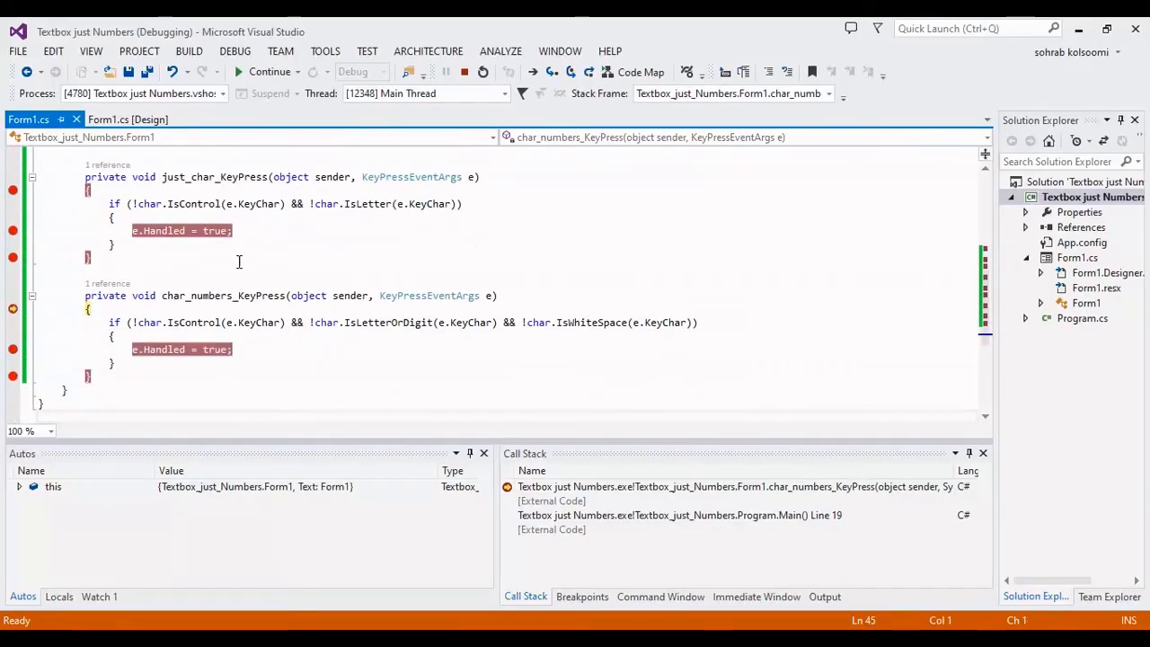
pyautogui.click(270, 72)
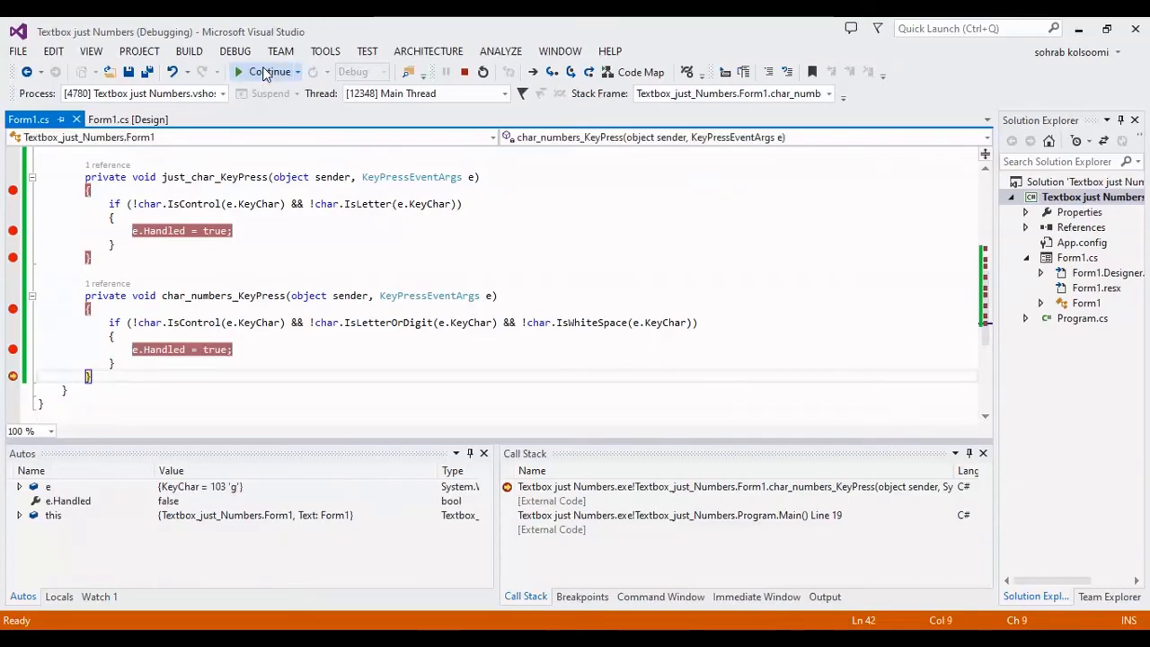
pyautogui.click(266, 72)
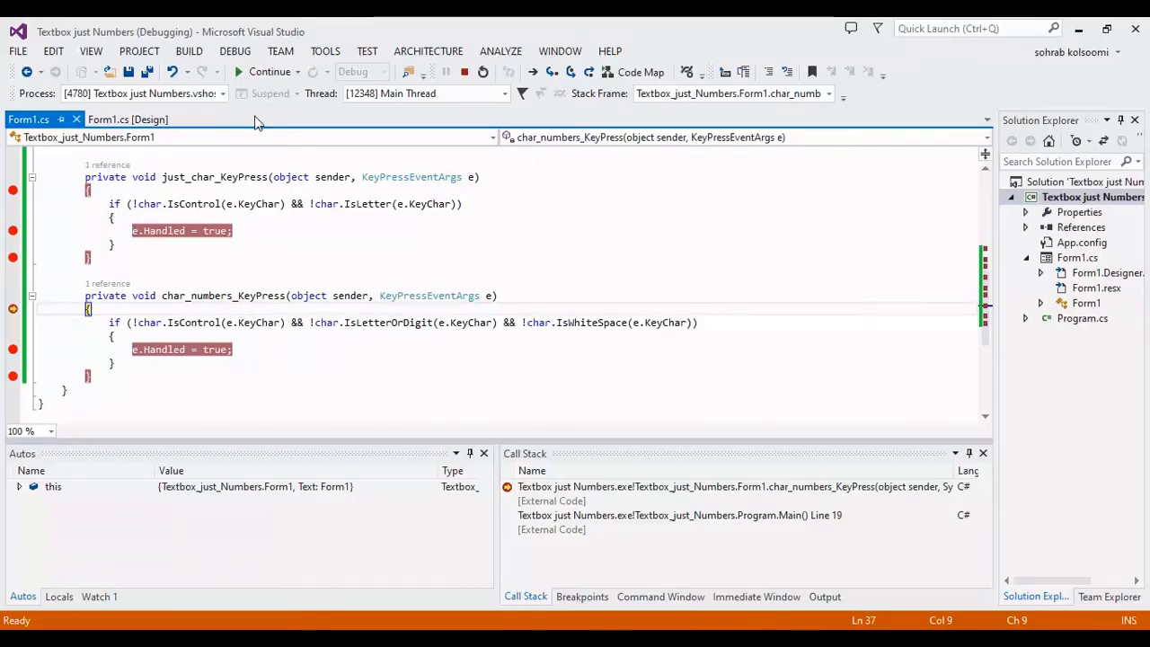
pyautogui.click(266, 72)
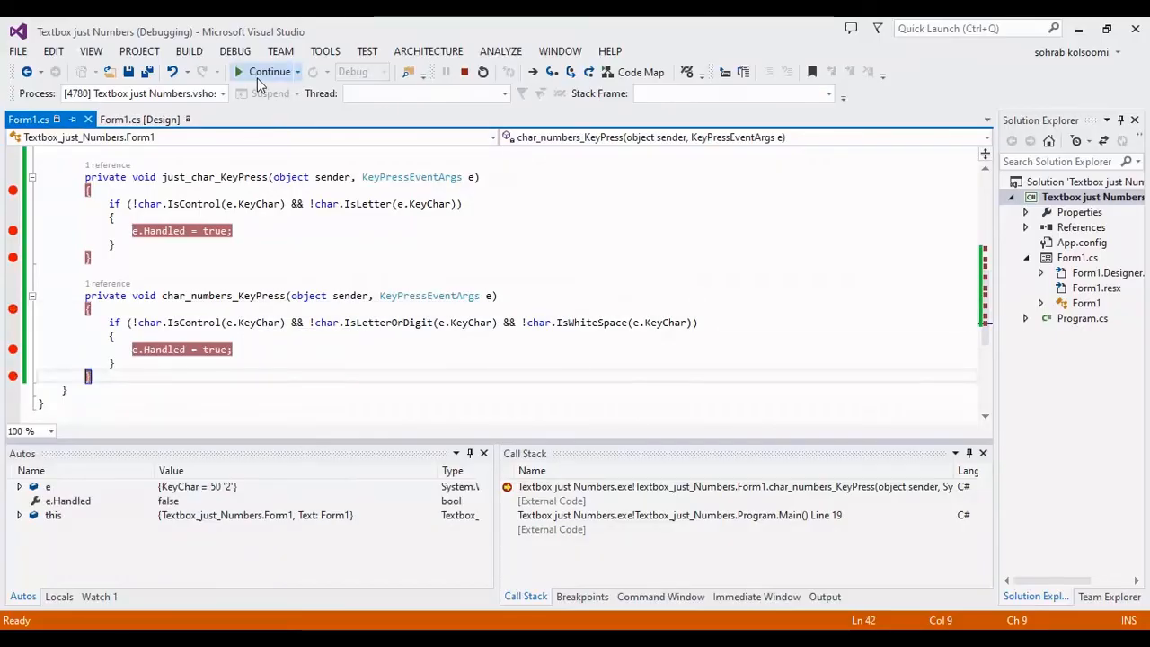
pyautogui.click(269, 72)
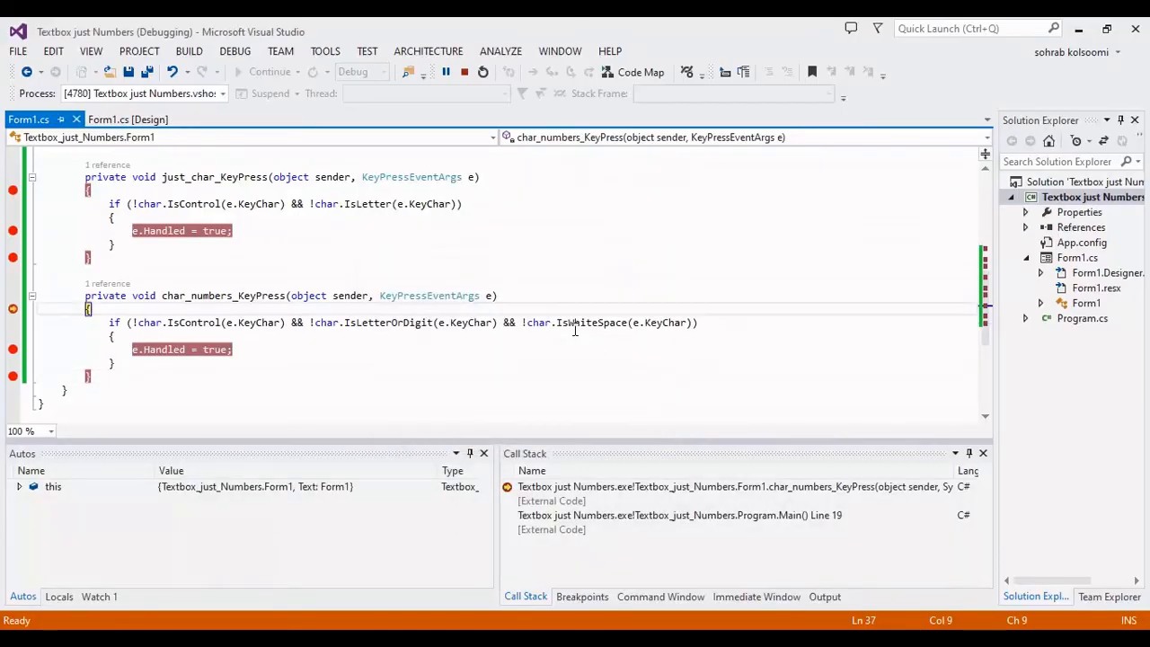
pyautogui.moveTo(255, 323)
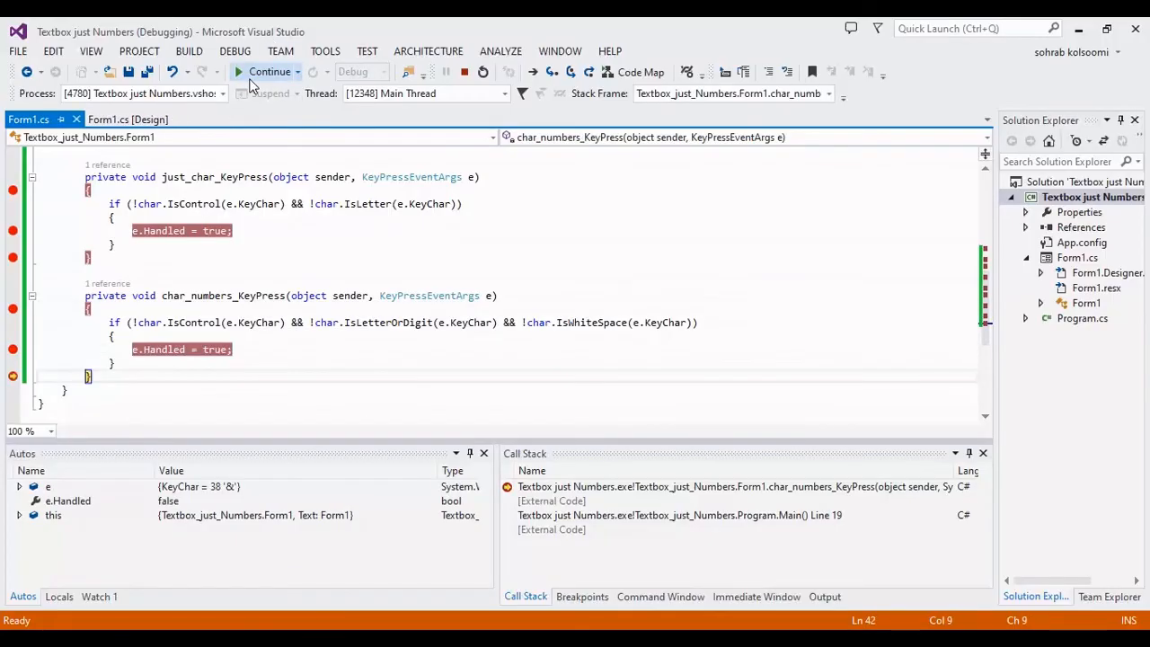
pyautogui.click(270, 72)
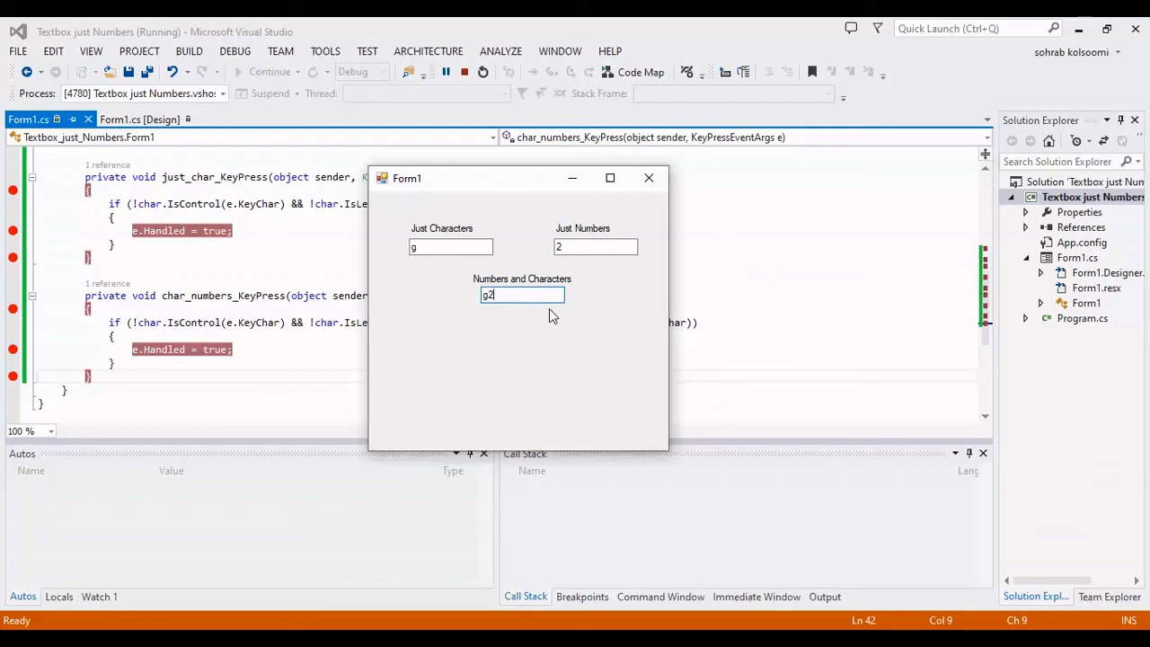
pyautogui.moveTo(848, 510)
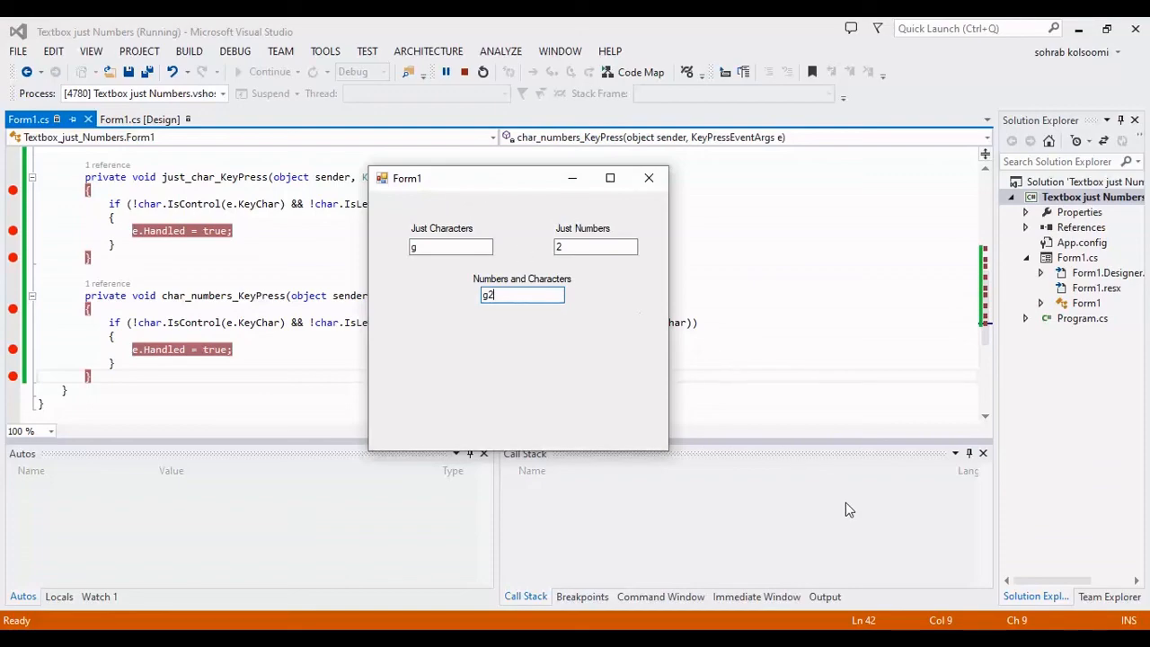